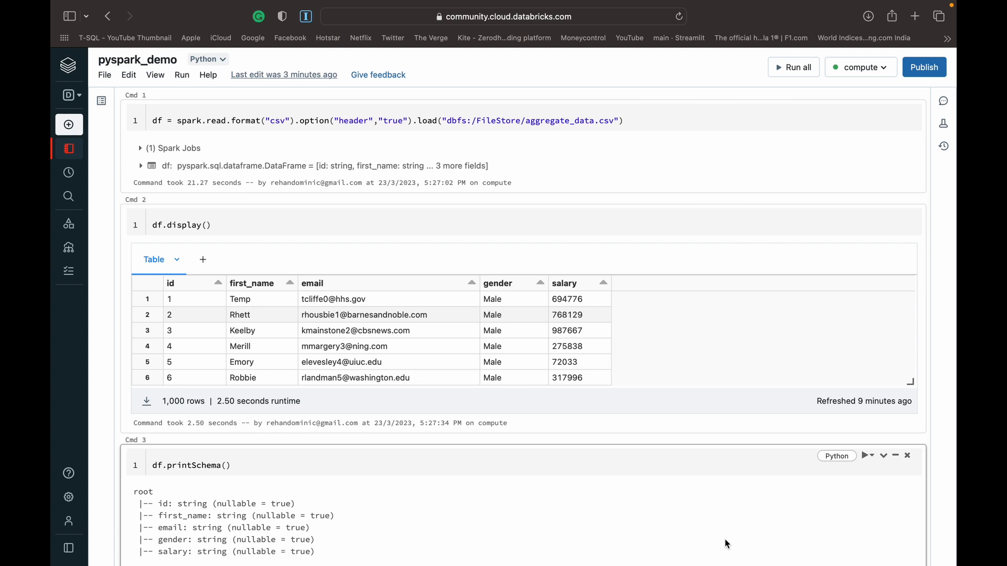
{"action": "mouse_move", "coordinate": [720, 106]}
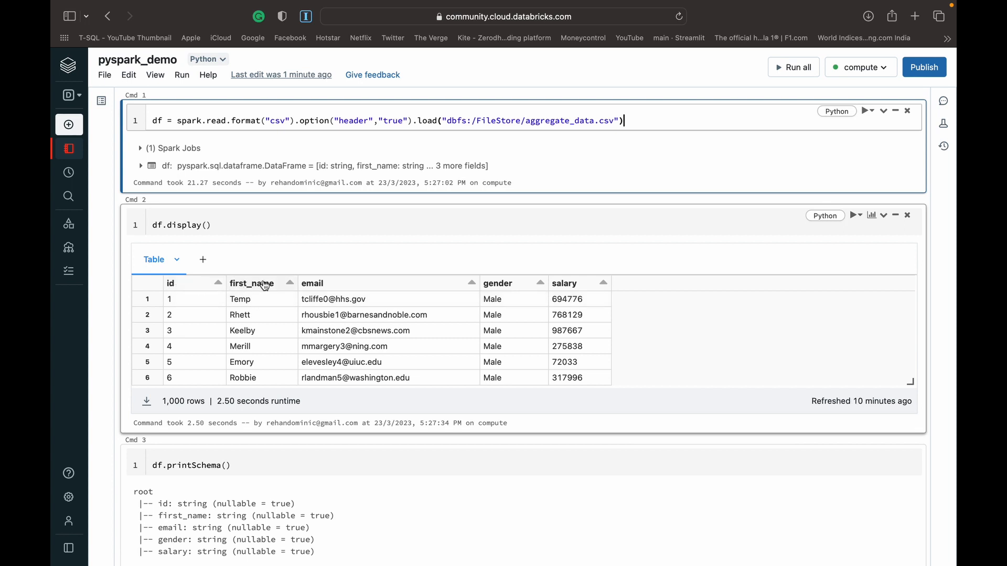
{"action": "mouse_move", "coordinate": [564, 280]}
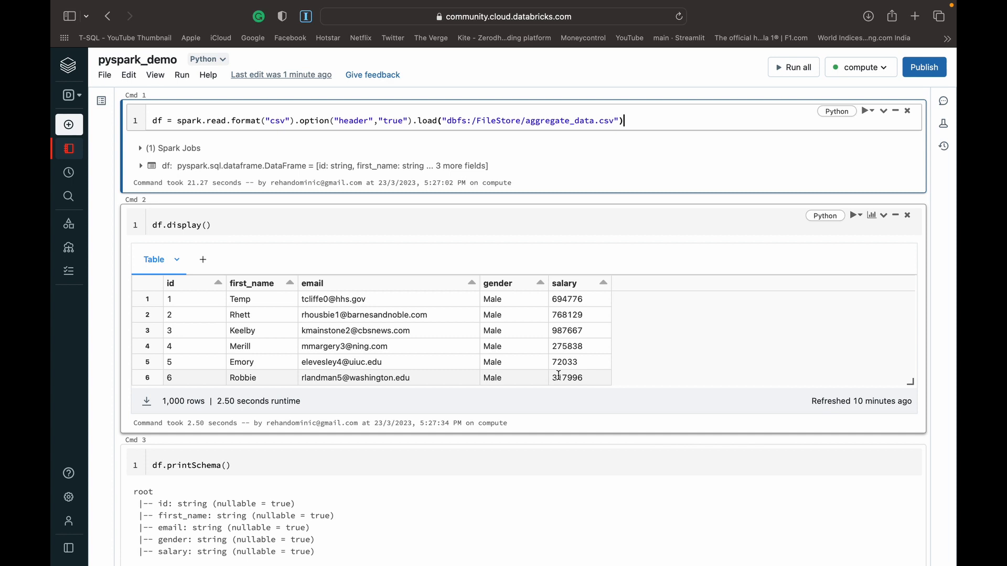
{"action": "scroll", "scroll_direction": "down", "scroll_amount": 3}
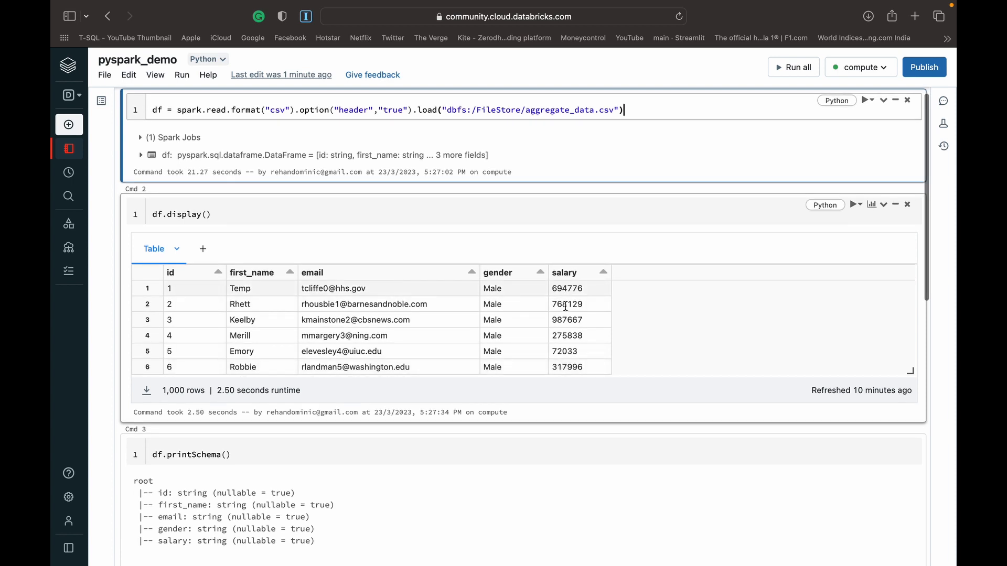
{"action": "scroll", "scroll_direction": "down", "scroll_amount": 3}
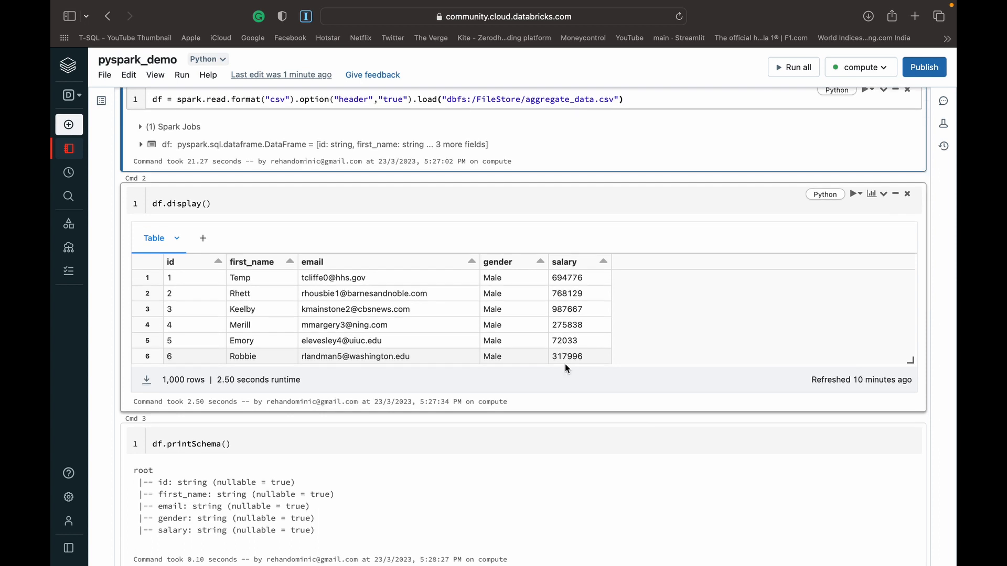
{"action": "scroll", "scroll_direction": "down", "scroll_amount": 3}
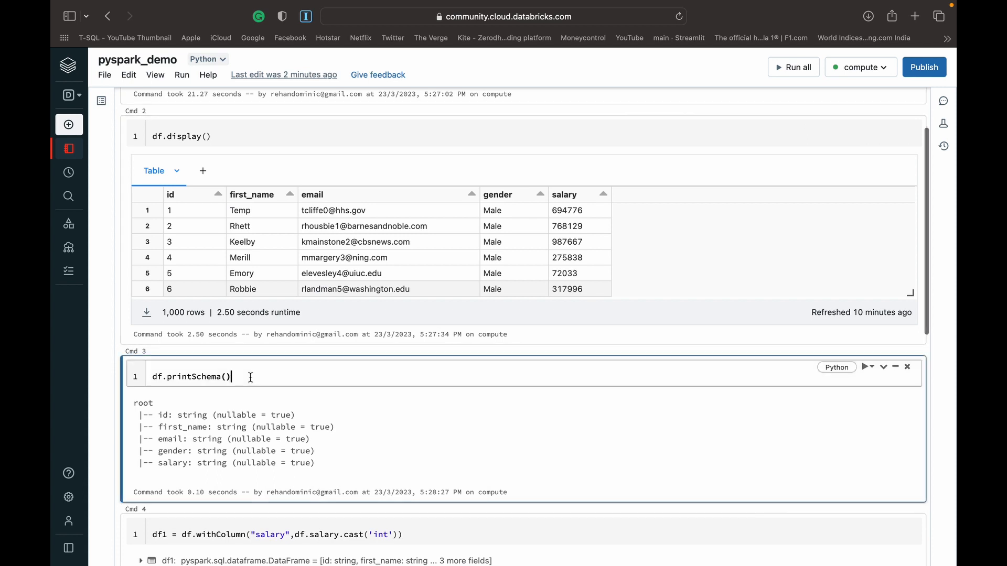
{"action": "mouse_move", "coordinate": [306, 404]}
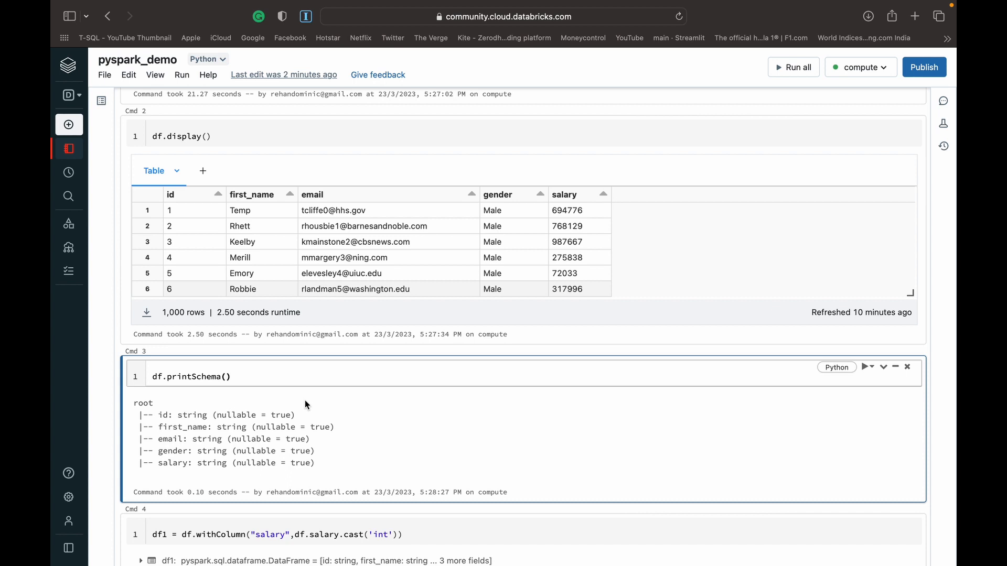
{"action": "scroll", "scroll_direction": "down", "scroll_amount": 3}
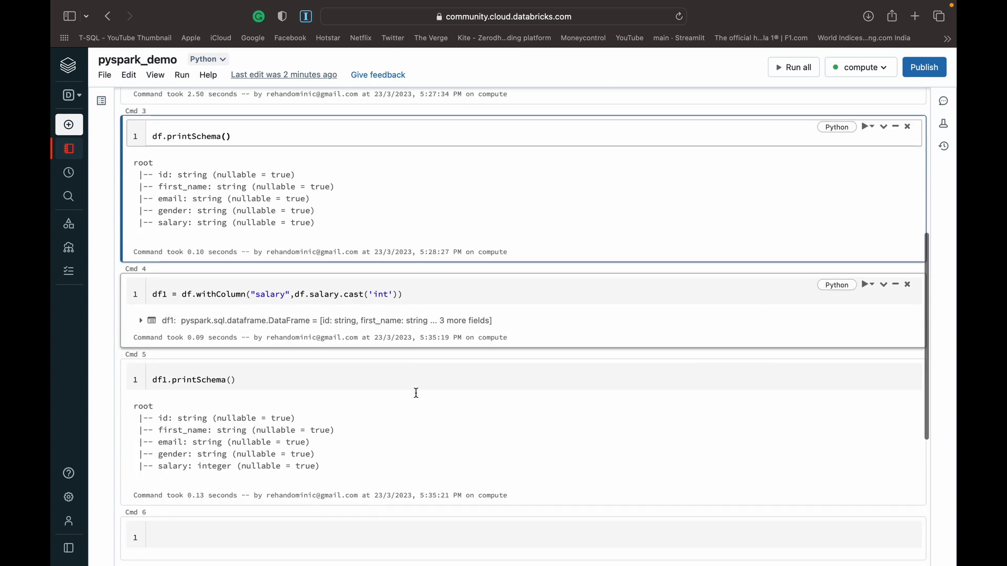
{"action": "scroll", "scroll_direction": "down", "scroll_amount": 3}
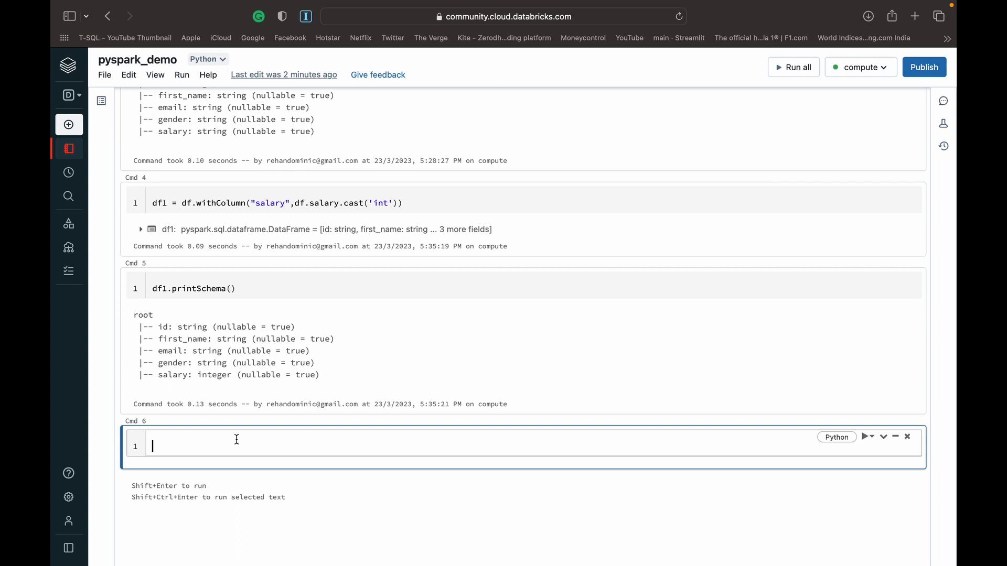
{"action": "type", "text": "df"}
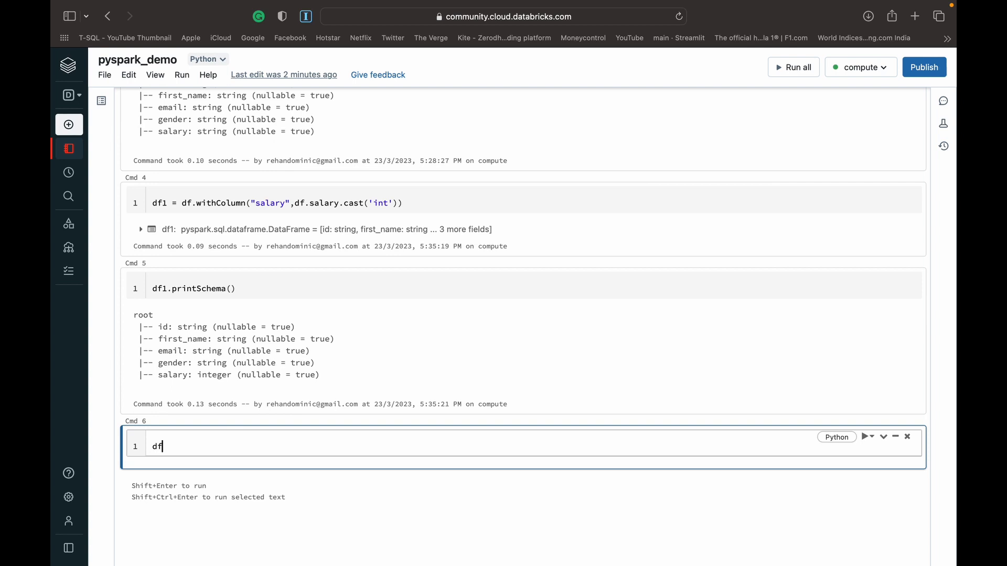
{"action": "type", "text": "1.sele"}
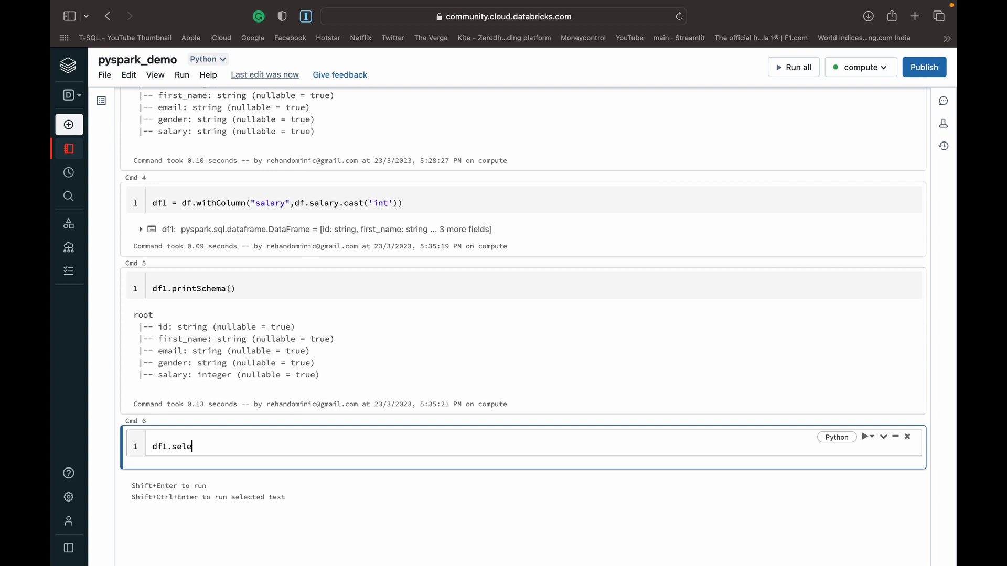
{"action": "type", "text": "ct"}
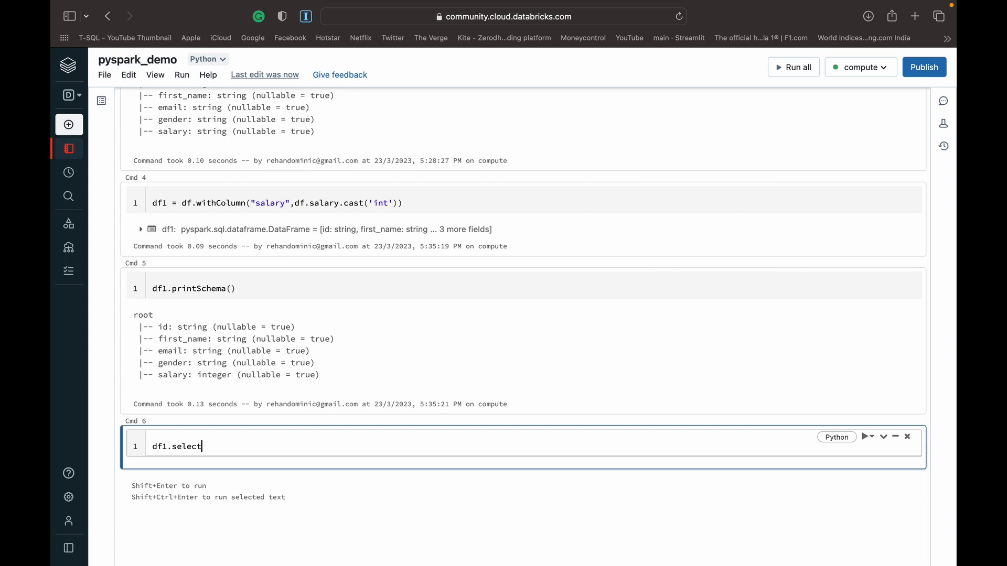
{"action": "type", "text": "()"}
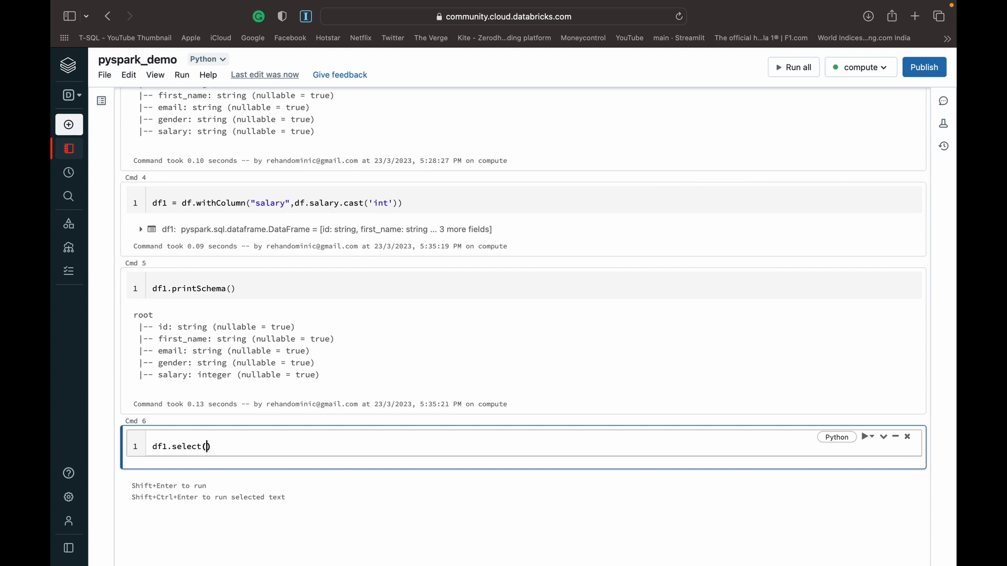
{"action": "type", "text": "sum()"}
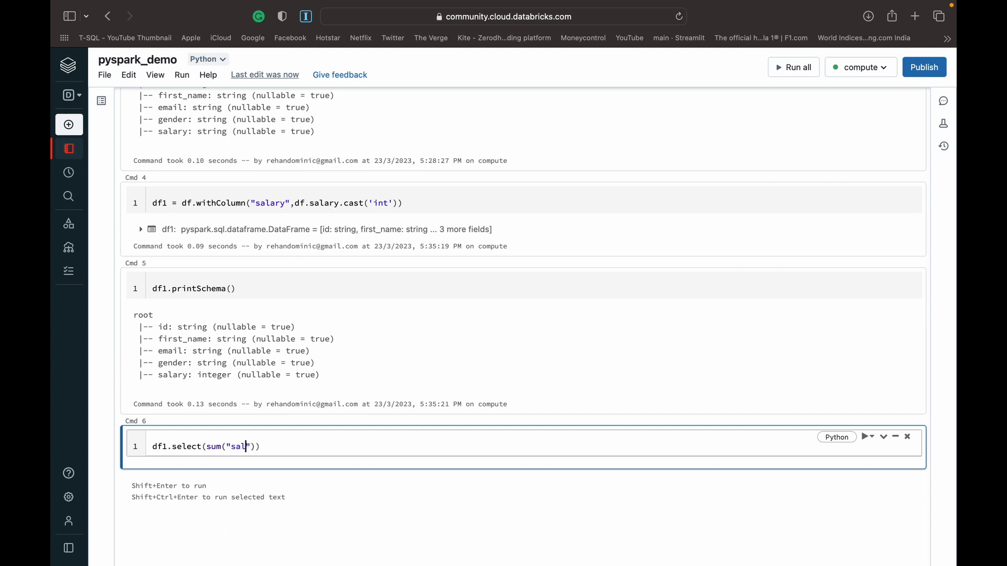
{"action": "type", "text": "ary"}
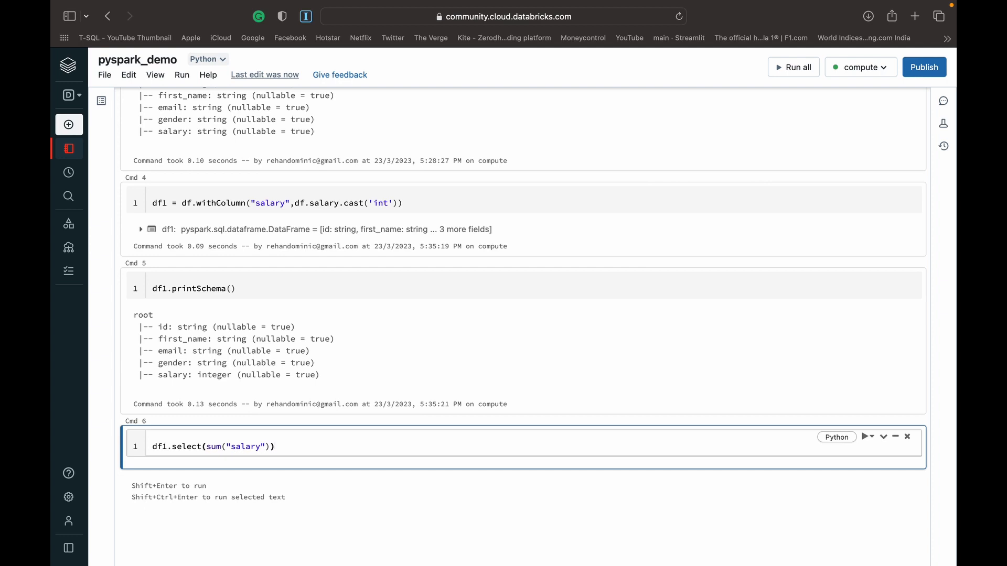
{"action": "type", "text": ".display"}
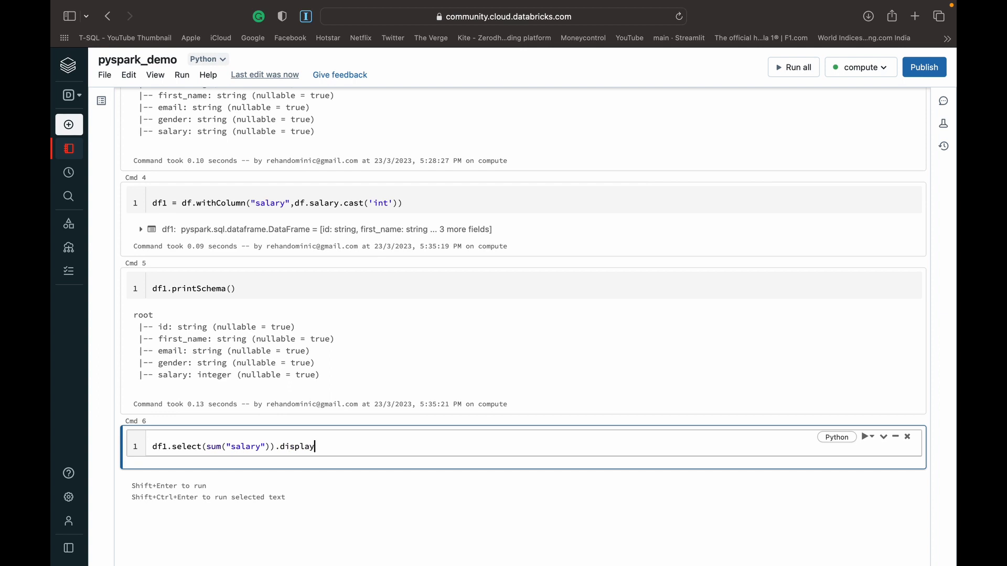
{"action": "type", "text": "()"}
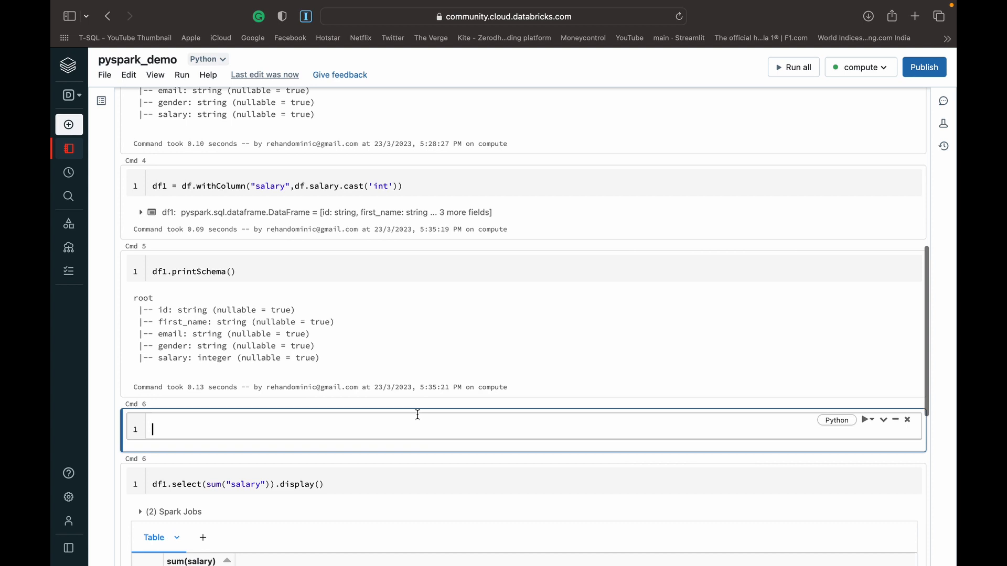
{"action": "type", "text": "from p"}
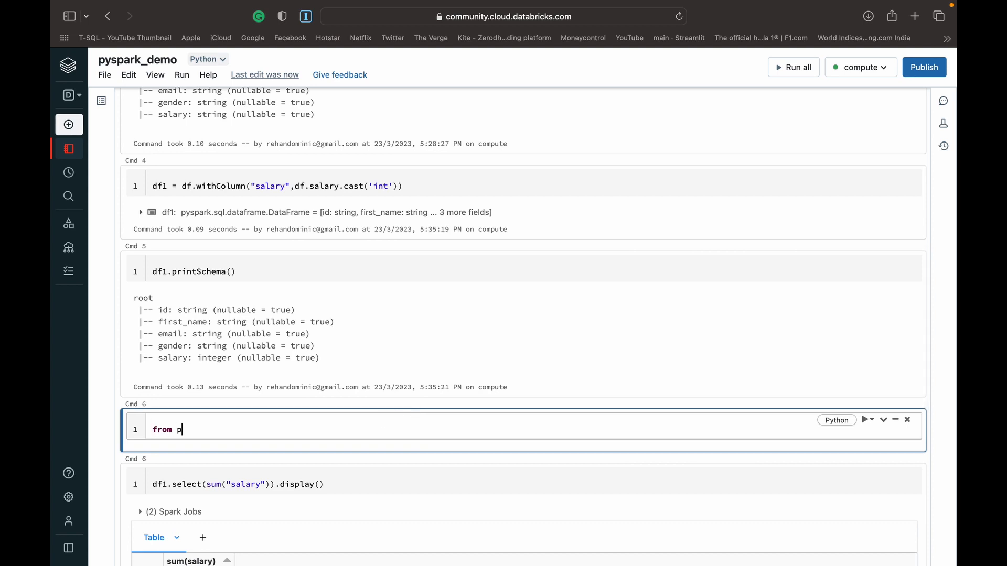
{"action": "type", "text": "yspark.sql.function import"}
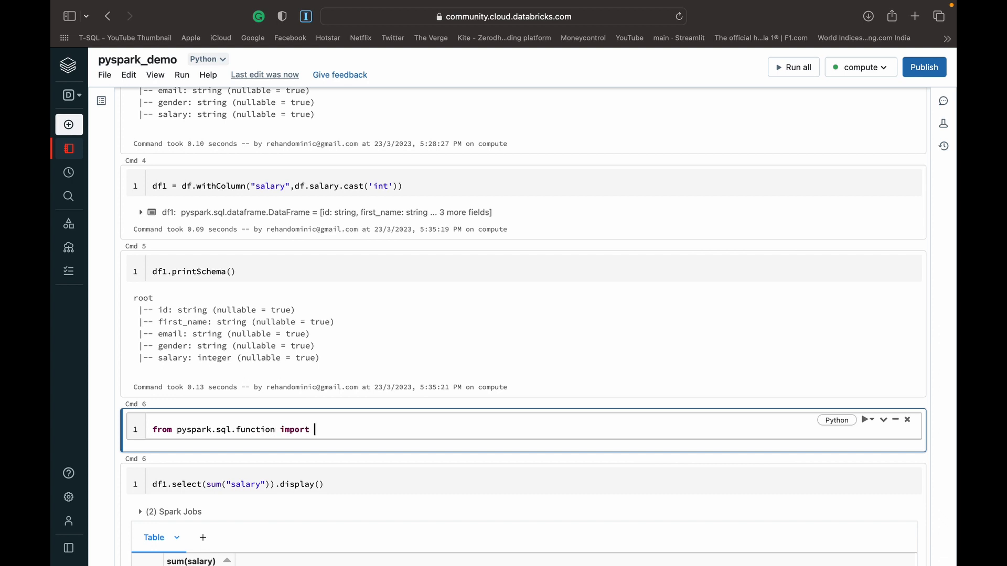
{"action": "type", "text": "sum"}
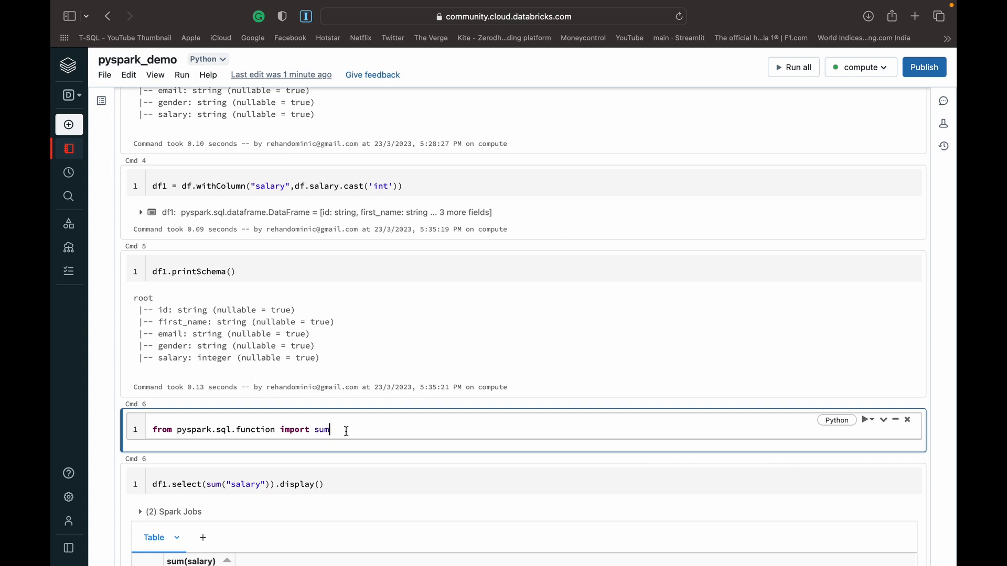
{"action": "scroll", "scroll_direction": "down", "scroll_amount": 3}
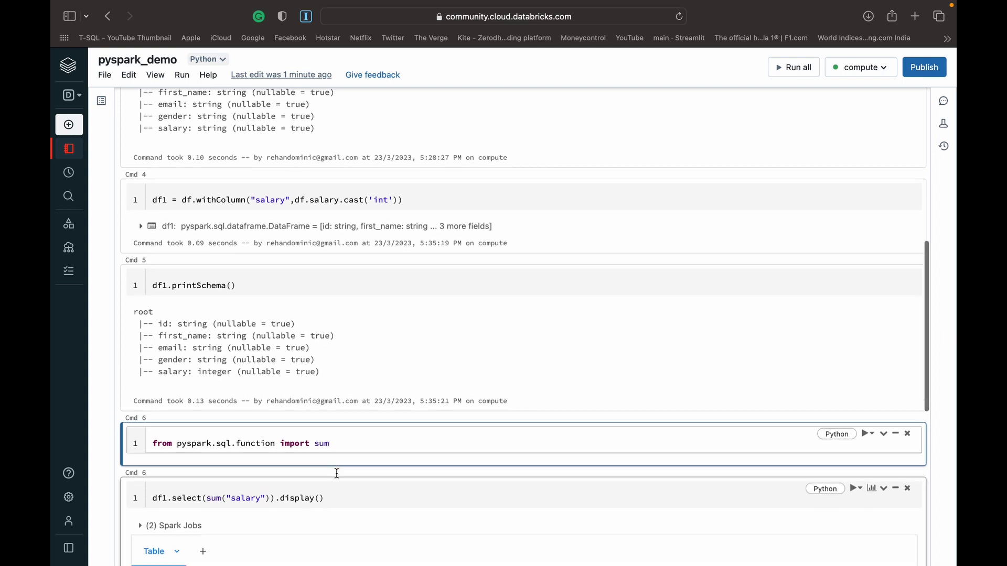
{"action": "scroll", "scroll_direction": "down", "scroll_amount": 3}
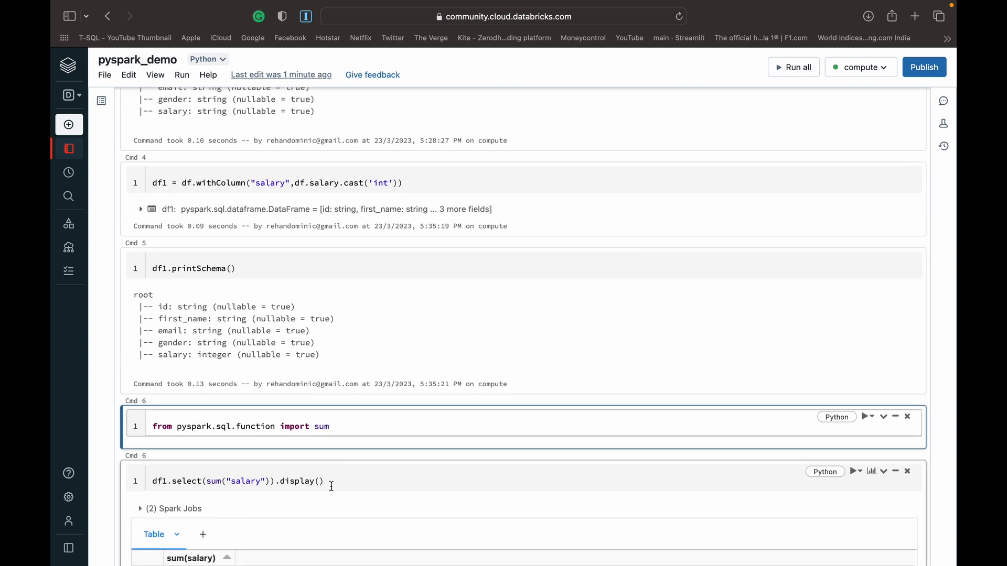